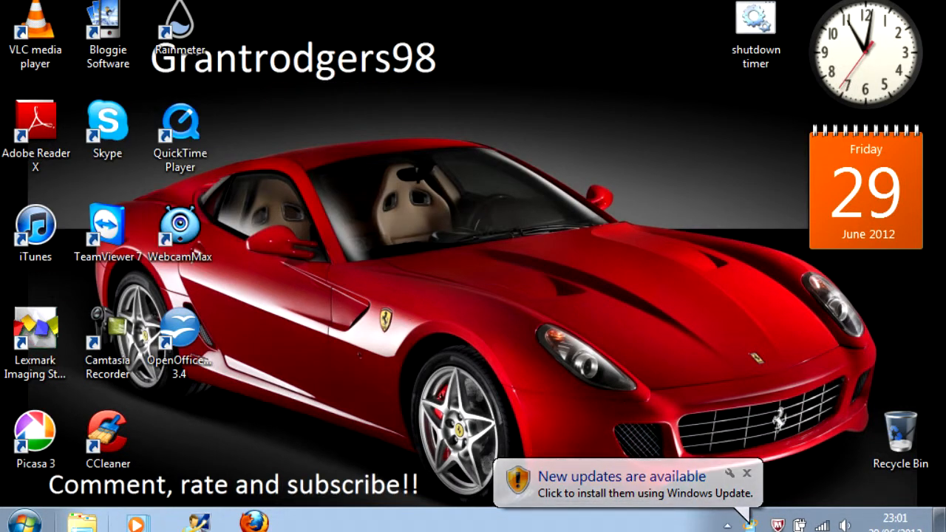
# Show the Computer view listing the hard drives and removable devices
pyautogui.click(18, 523)
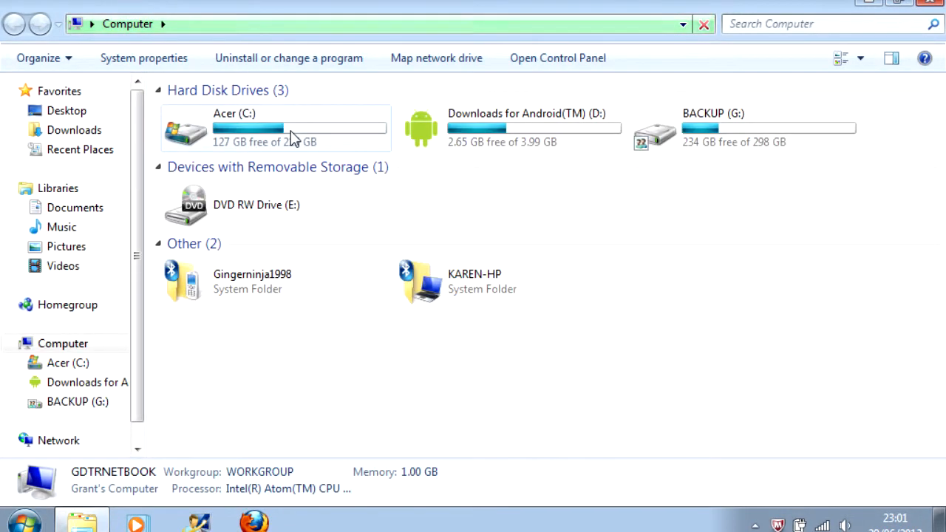
# Navigate Acer (C:) > Windows > System32 to reach the System32 folder
pyautogui.click(275, 127)
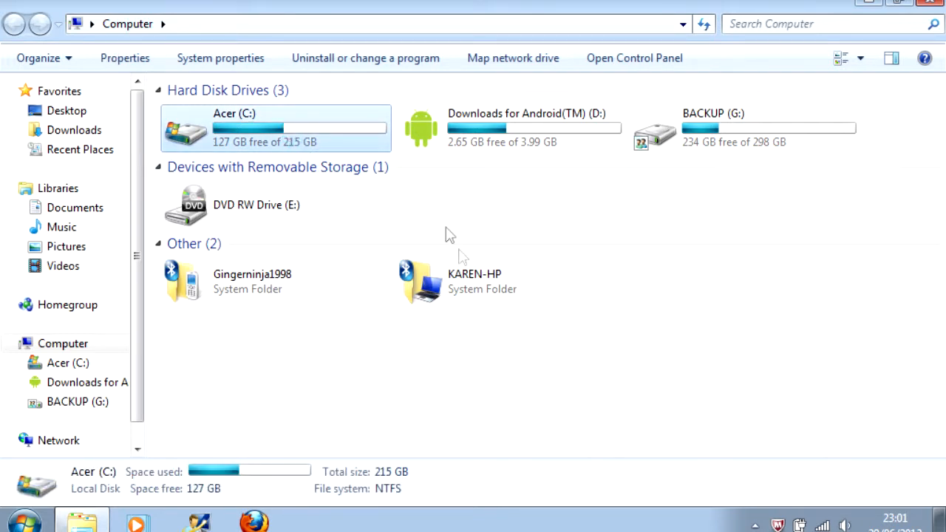
pyautogui.doubleClick(233, 127)
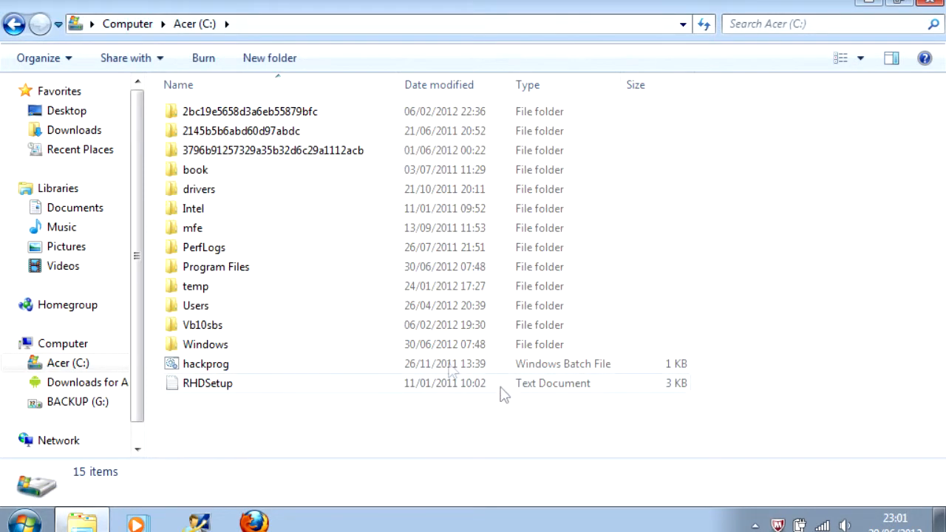
pyautogui.click(204, 344)
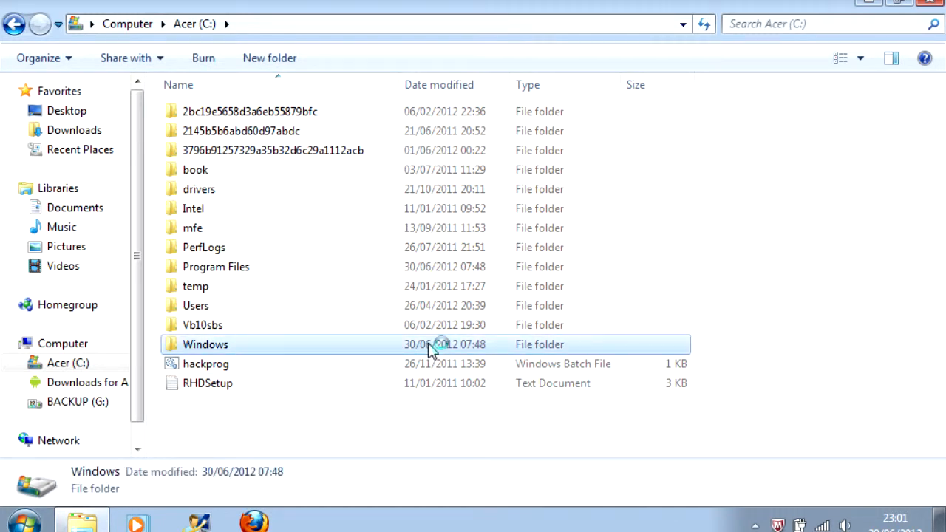
pyautogui.doubleClick(204, 345)
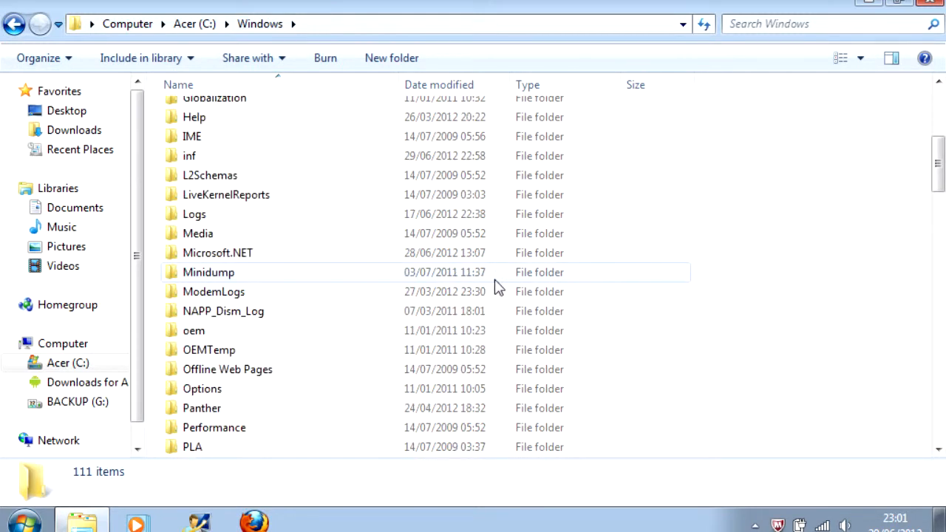
pyautogui.scroll(-3)
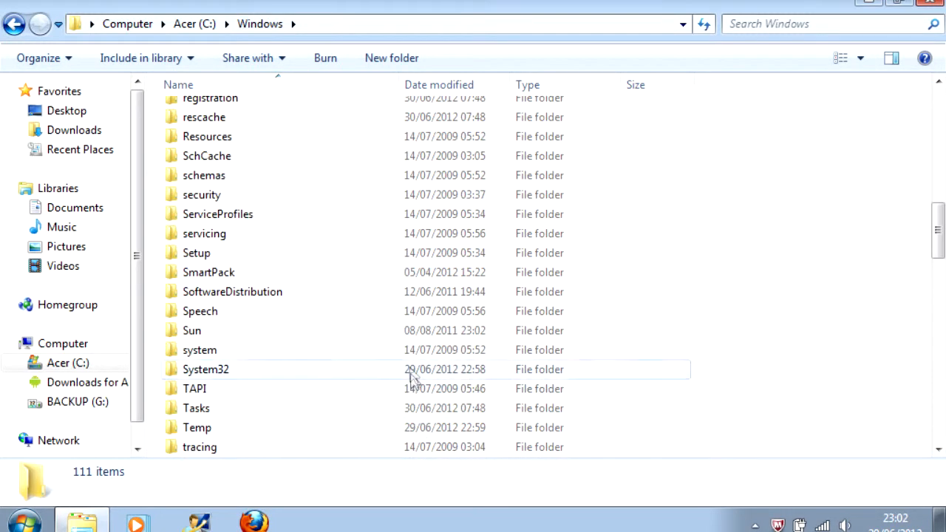
pyautogui.click(206, 369)
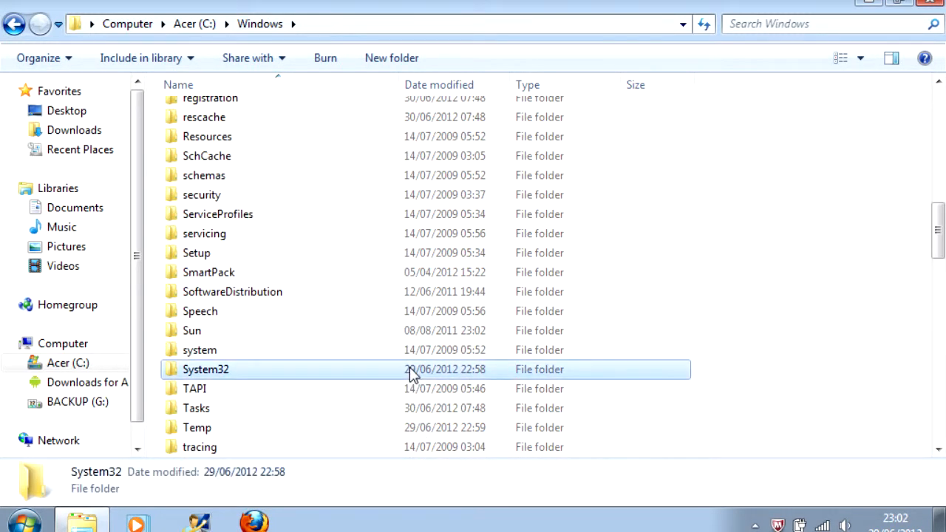
pyautogui.doubleClick(205, 370)
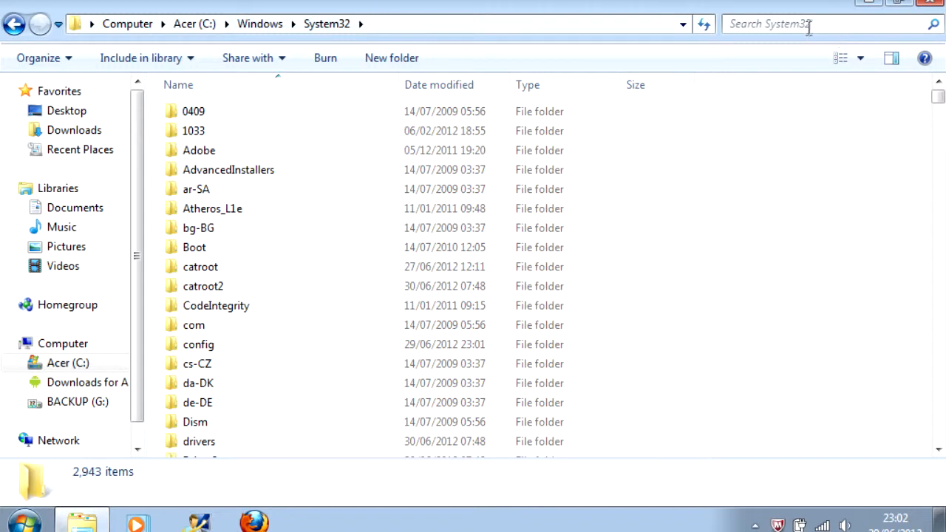
# Search System32 for 'sethc' and select the sethc application result
pyautogui.click(810, 27)
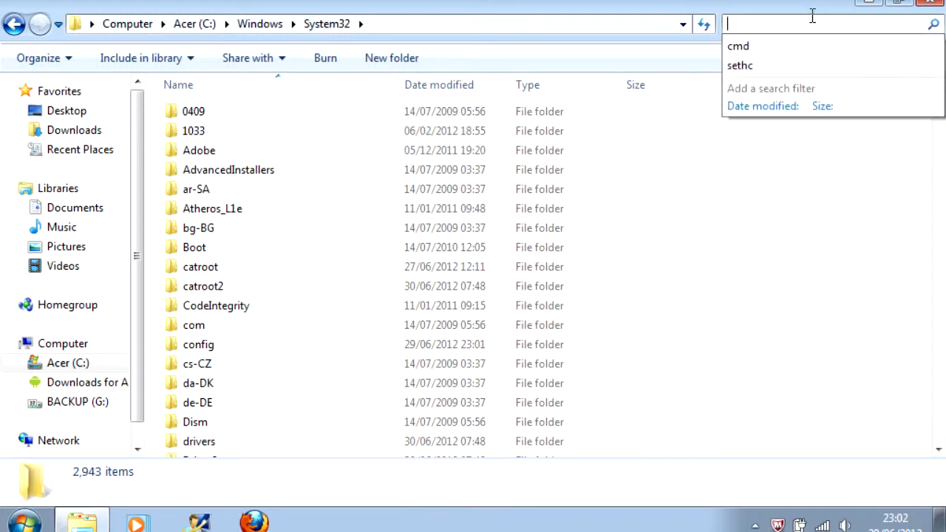
pyautogui.write('sethj')
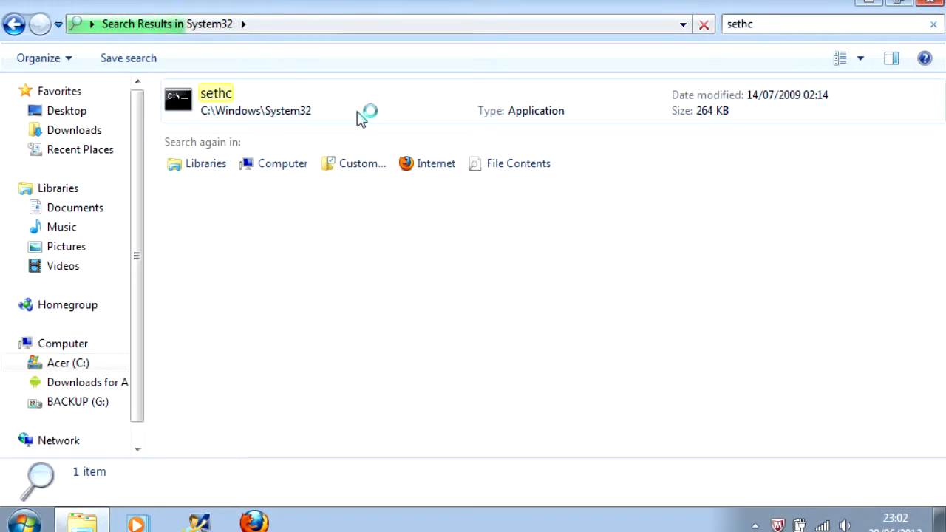
pyautogui.click(216, 100)
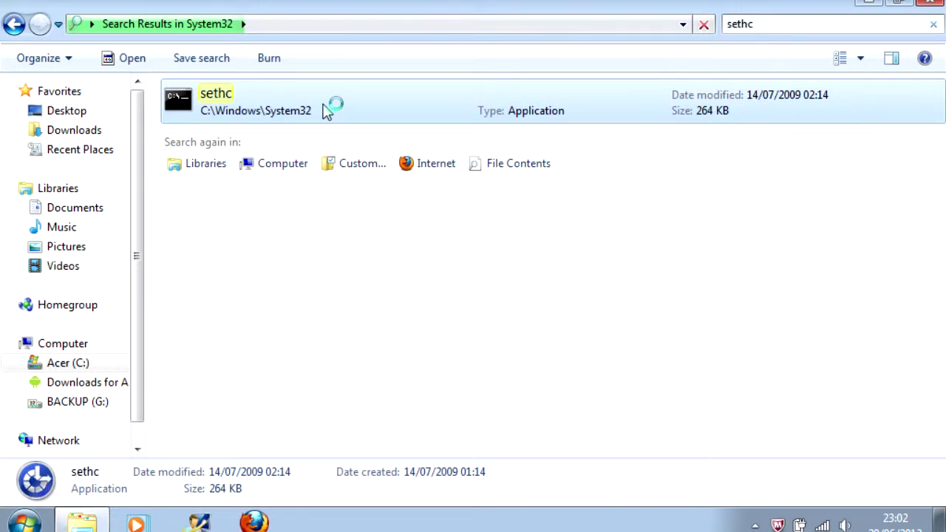
pyautogui.moveTo(414, 105)
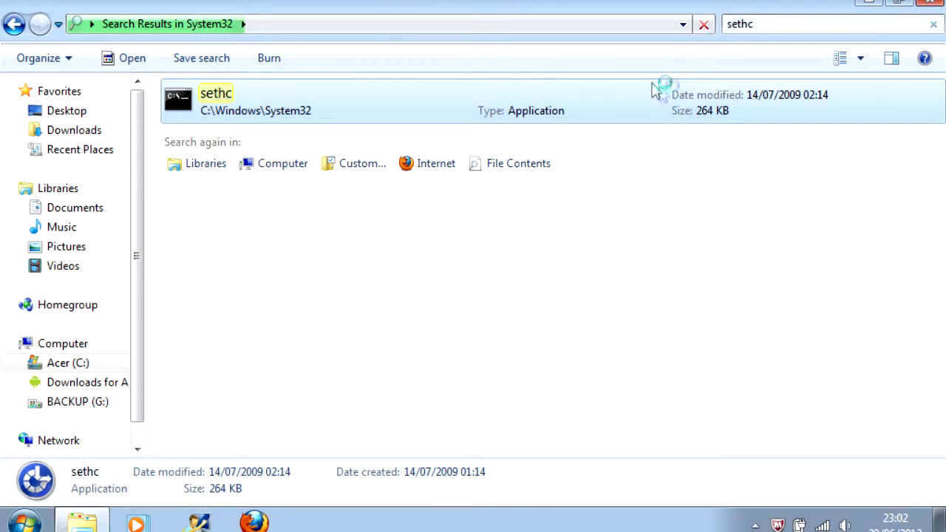
pyautogui.moveTo(667, 96)
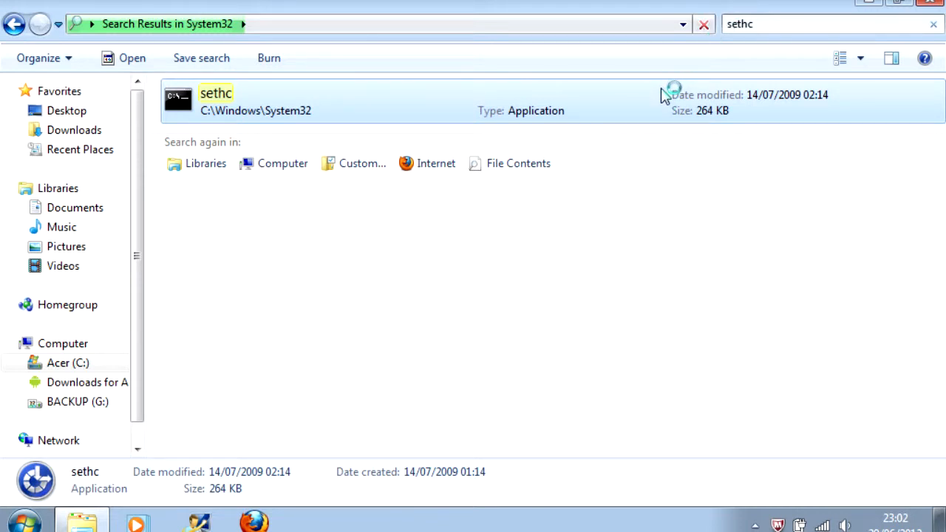
# Rename sethc to 'sethc2', granting the administrator permission request
pyautogui.rightClick(216, 100)
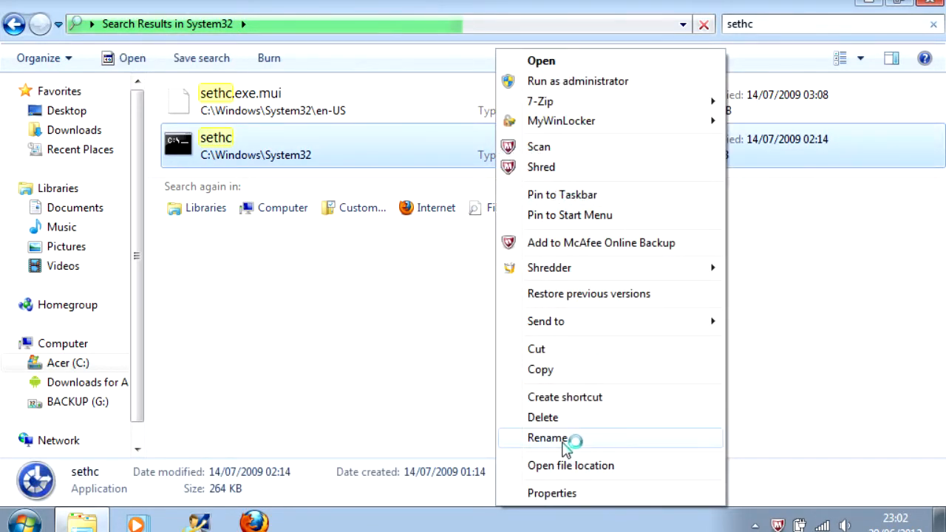
pyautogui.click(547, 437)
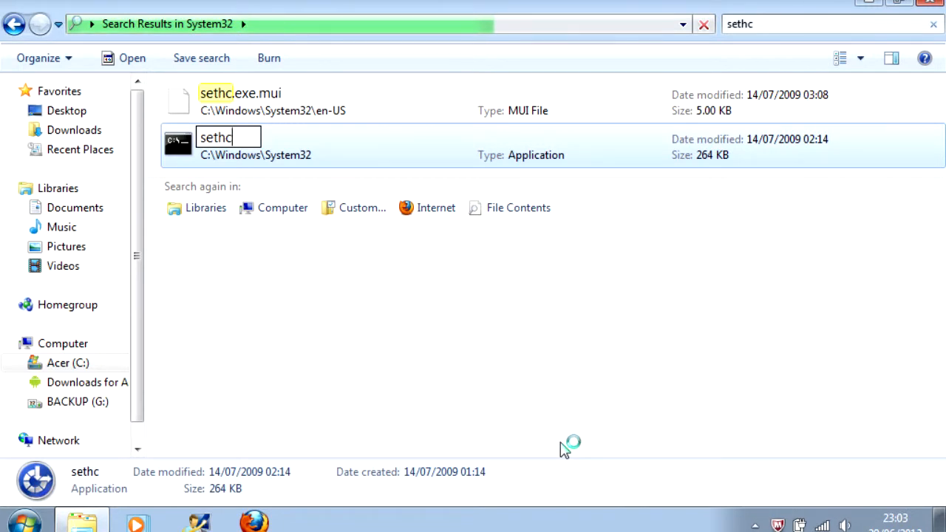
pyautogui.press('Enter')
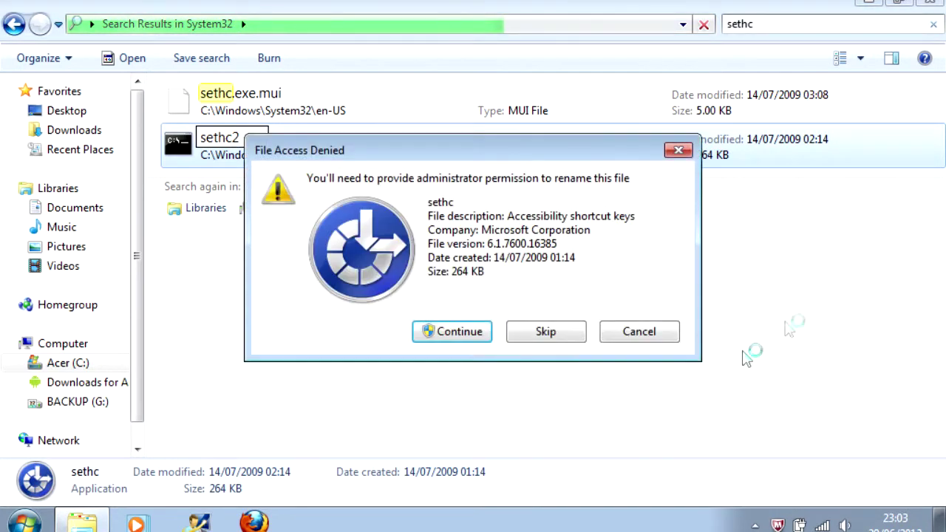
pyautogui.click(452, 332)
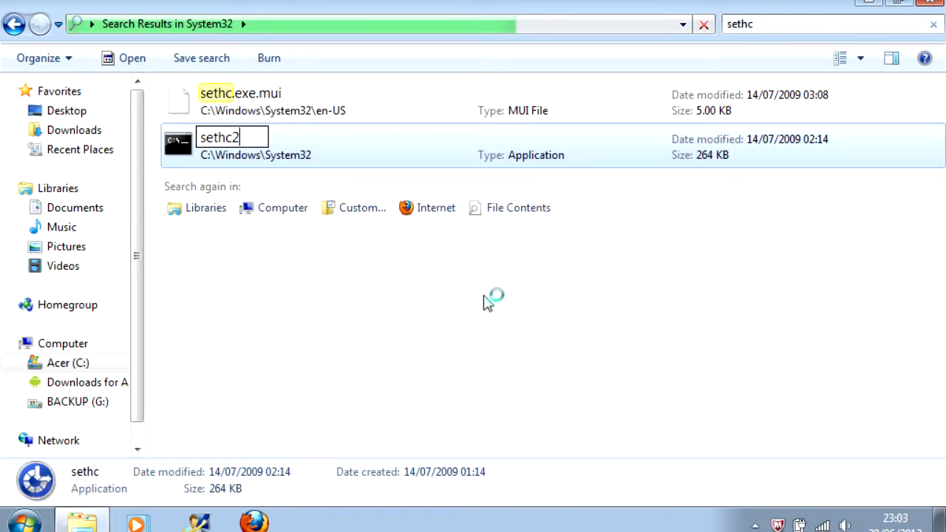
pyautogui.moveTo(499, 294)
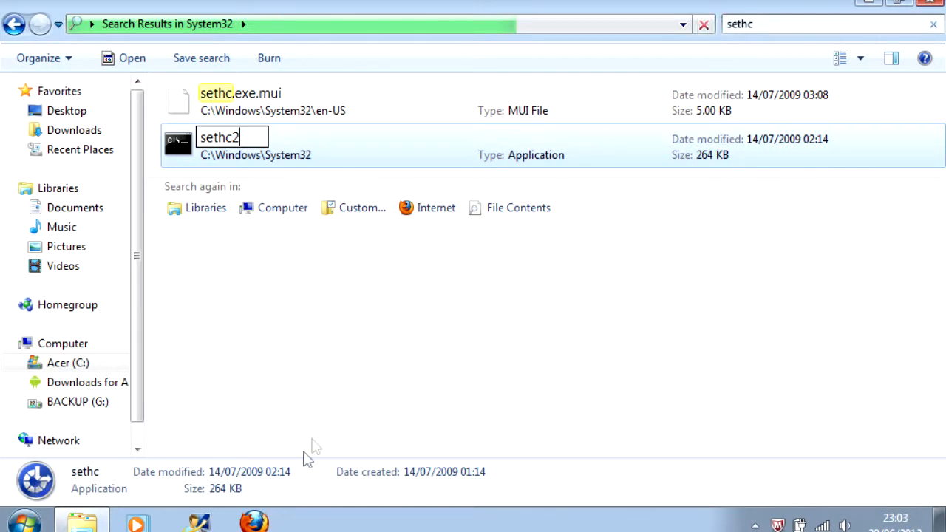
pyautogui.moveTo(318, 442)
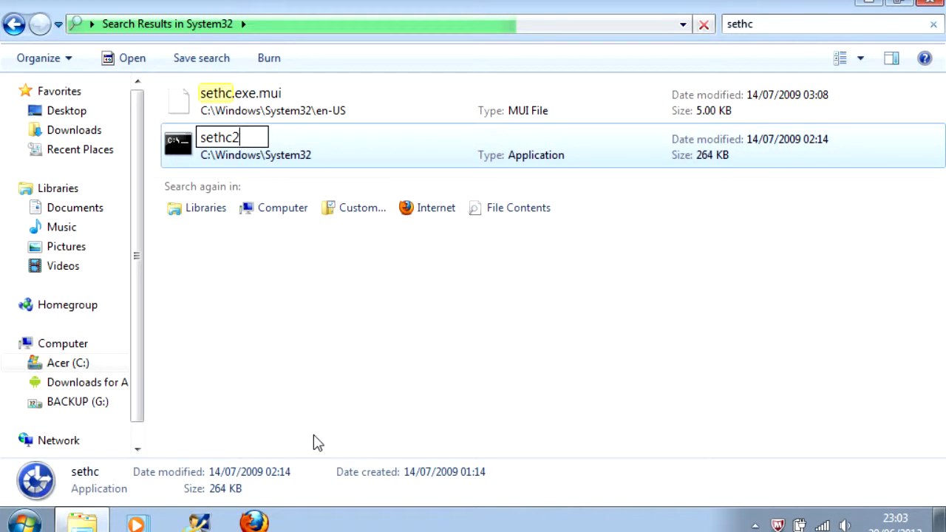
pyautogui.moveTo(807, 64)
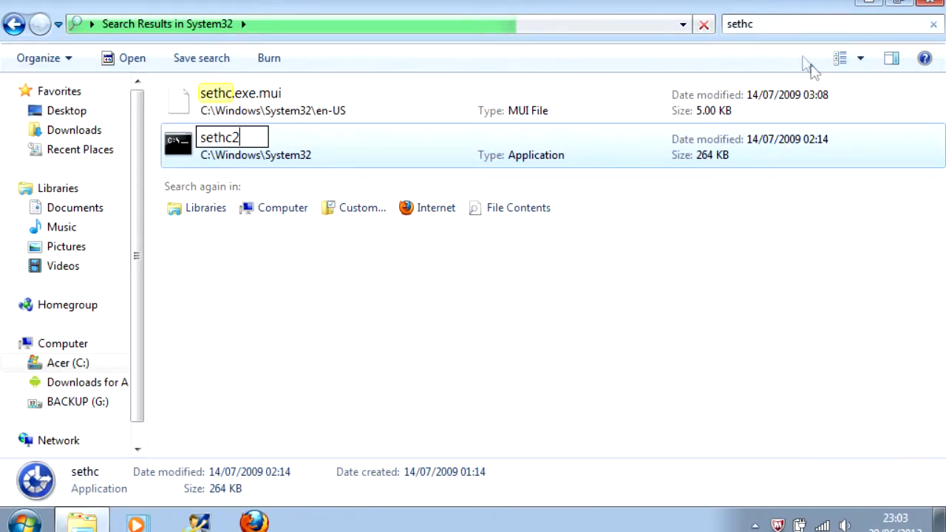
pyautogui.moveTo(807, 28)
pyautogui.write('c')
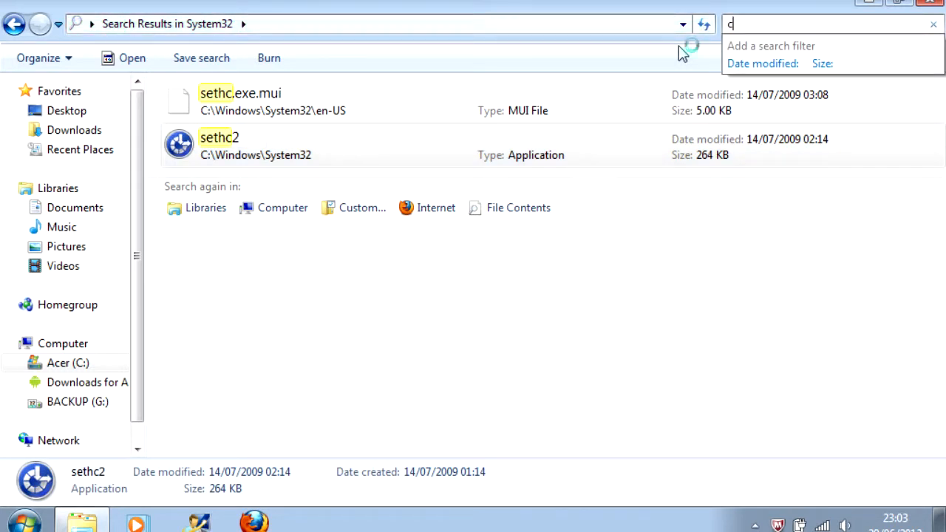
# Search for 'cmd' and copy the cmd application from the results
pyautogui.write('md')
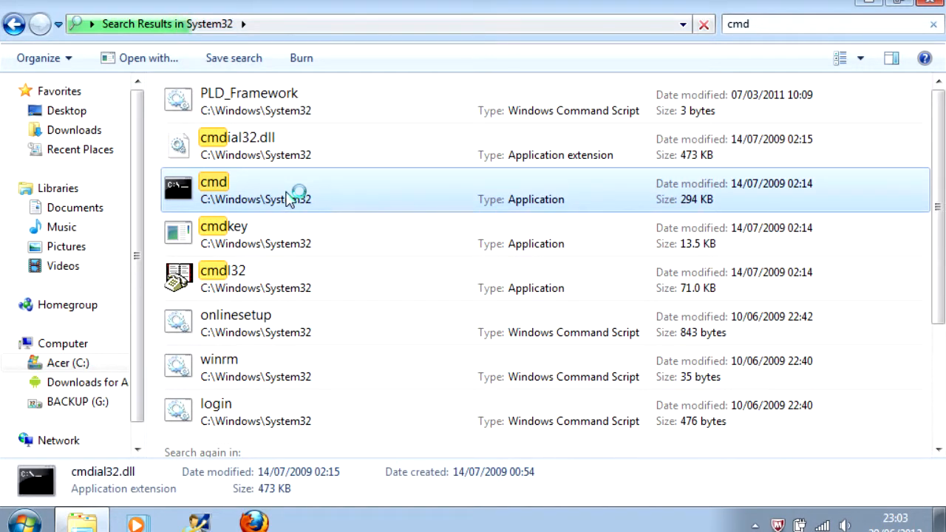
pyautogui.moveTo(381, 189)
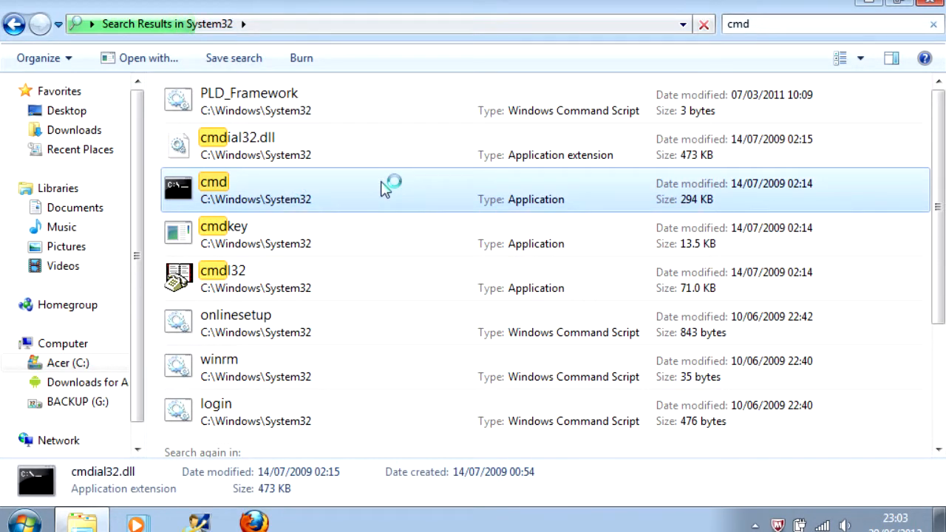
pyautogui.rightClick(213, 189)
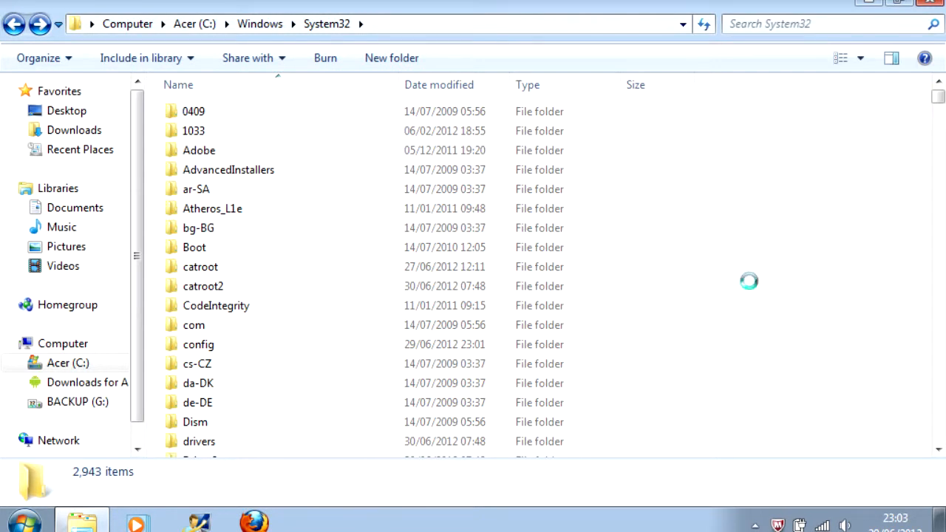
# Paste the cmd copy into System32 and rename 'cmd - Copy' to 'sethc'
pyautogui.rightClick(748, 281)
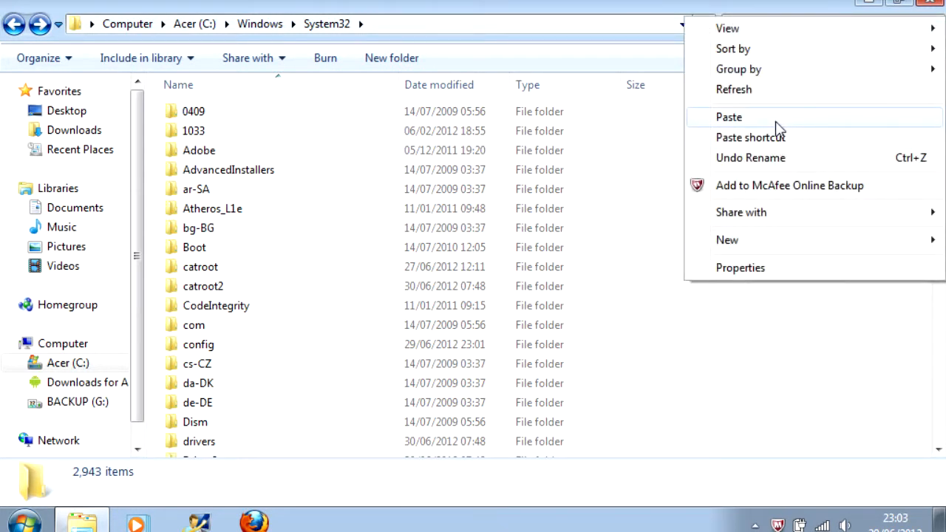
pyautogui.click(729, 117)
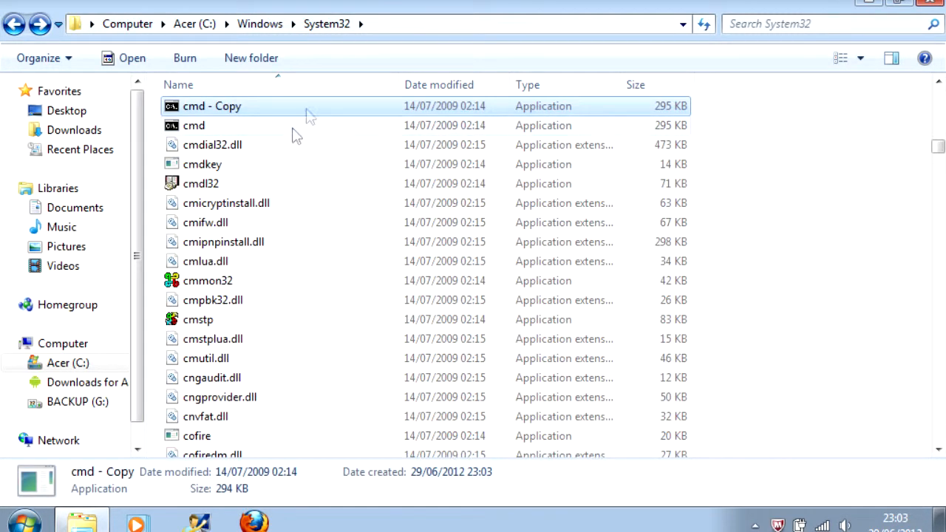
pyautogui.rightClick(213, 106)
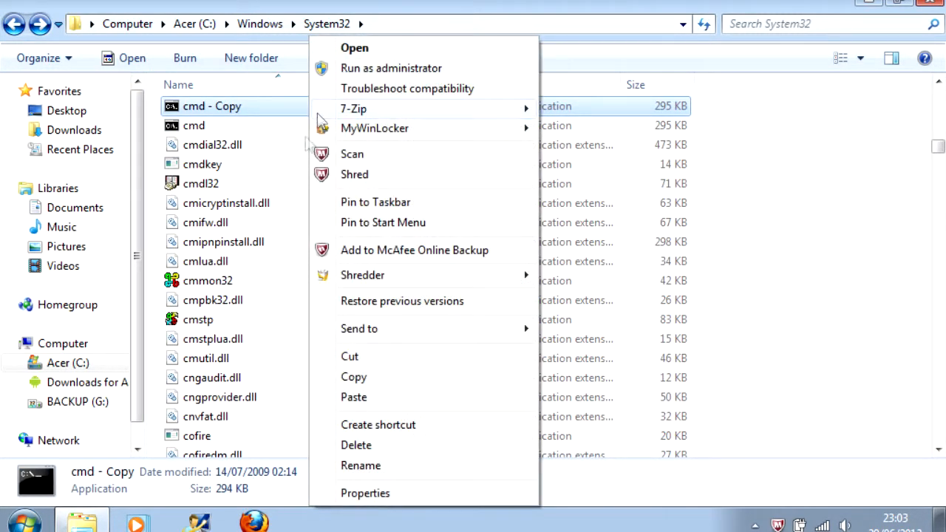
pyautogui.click(361, 465)
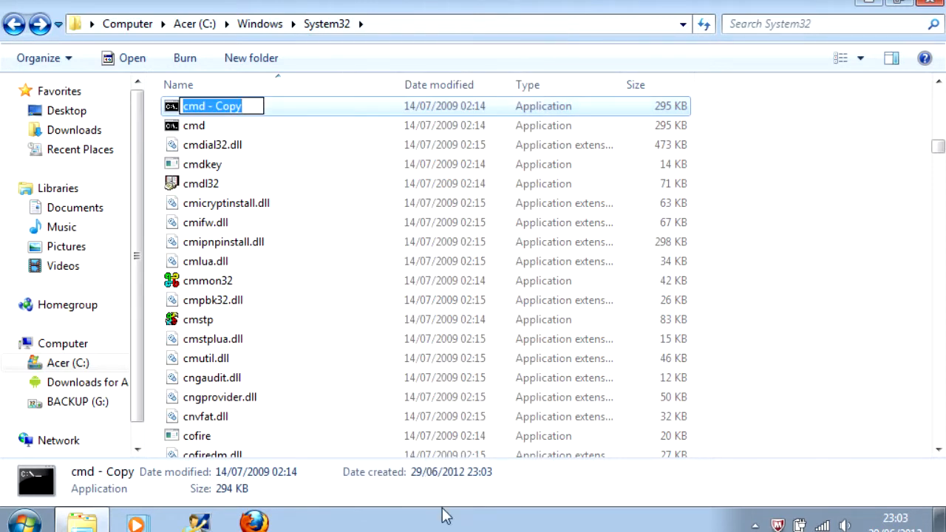
pyautogui.write('set')
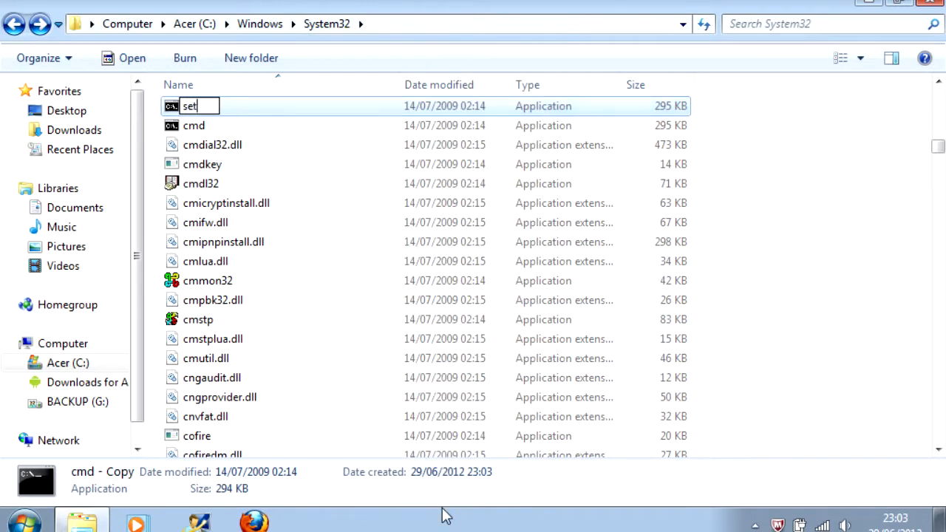
pyautogui.write('hc')
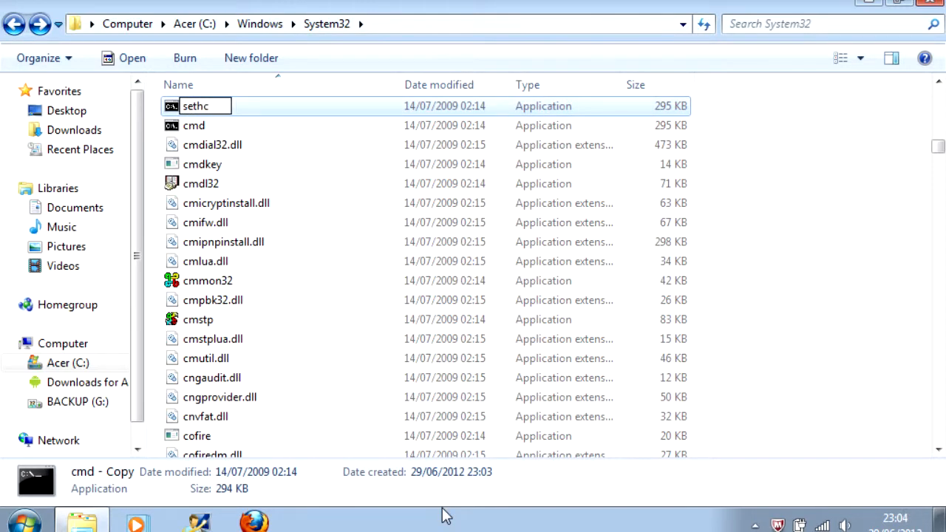
pyautogui.scroll(-3)
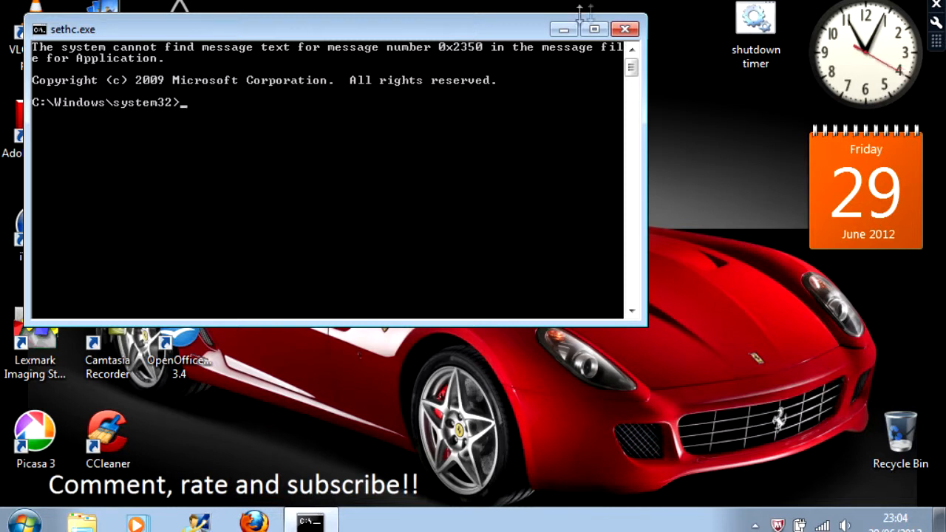
# Close the sethc.exe Command Prompt opened by the Shift×5 trigger
pyautogui.click(626, 28)
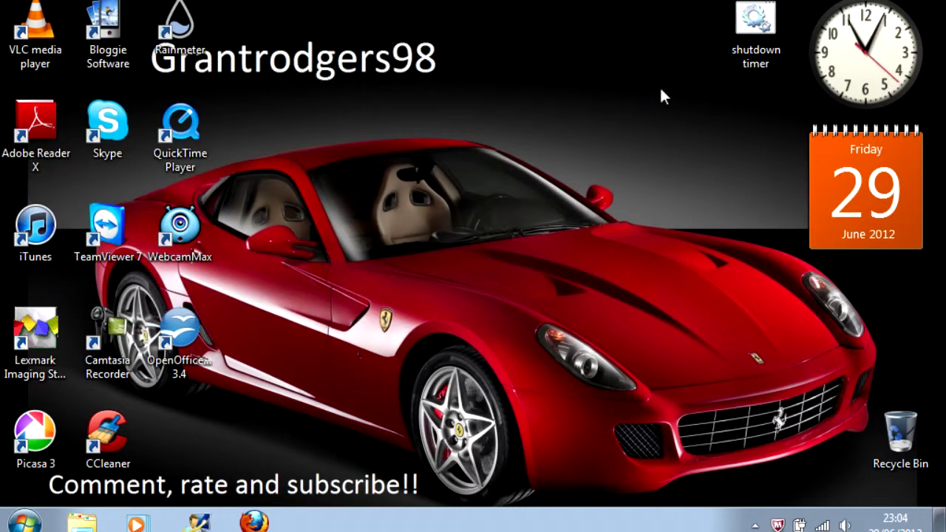
pyautogui.moveTo(683, 77)
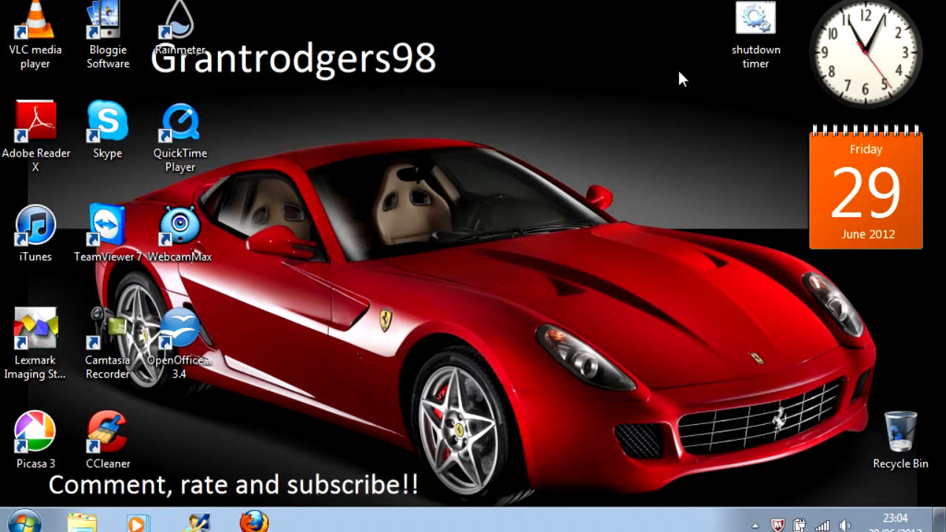